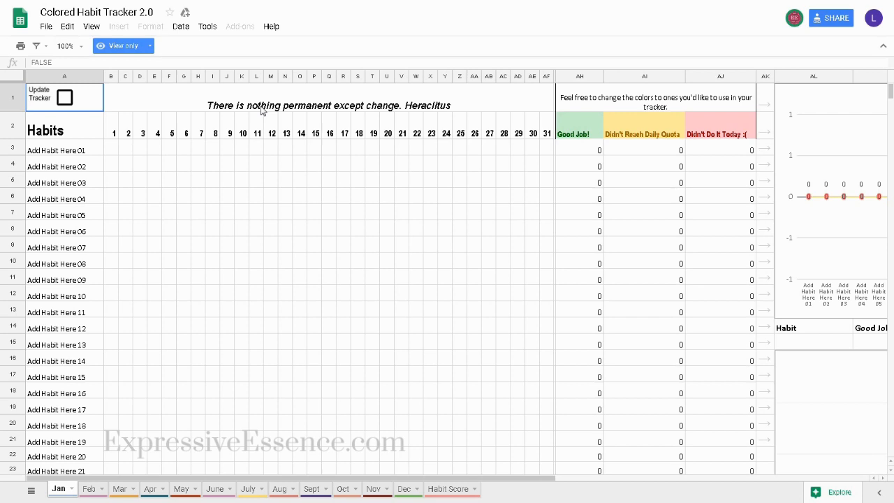
Make a copy of the habit tracker named 'Colored Habit Tracker 2.0 2018'
left_click(46, 26)
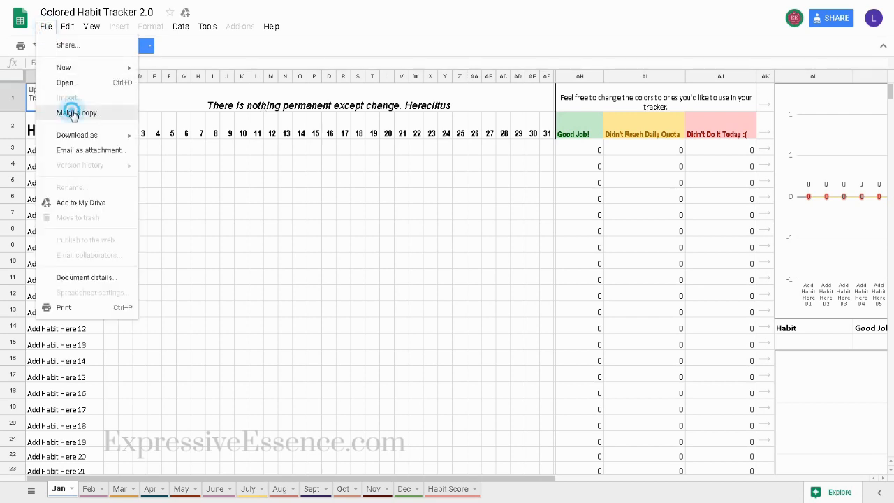
left_click(78, 112)
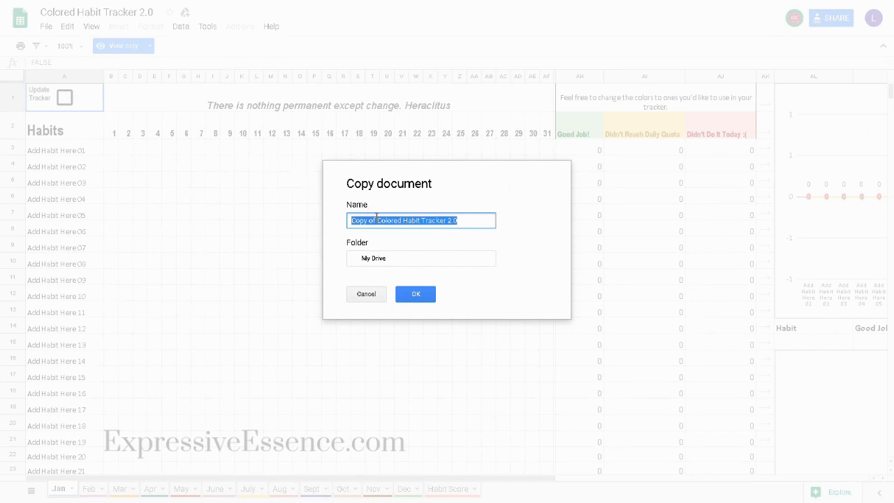
left_click(381, 220)
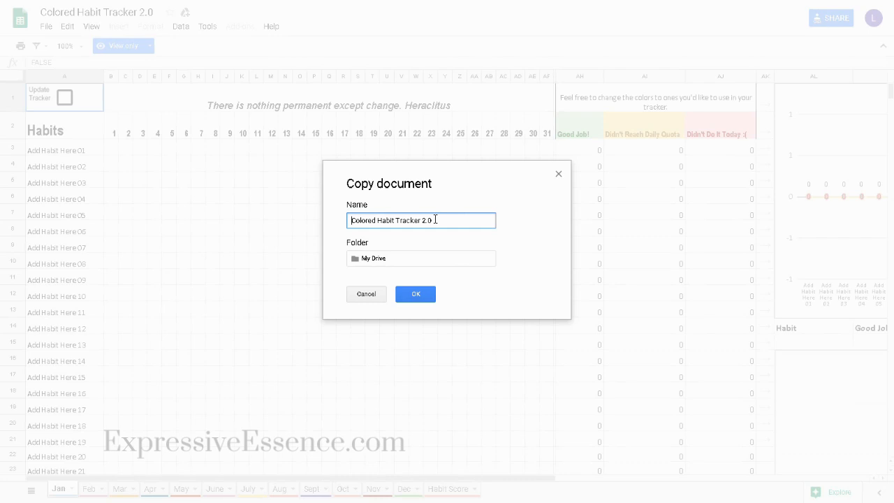
type("2018")
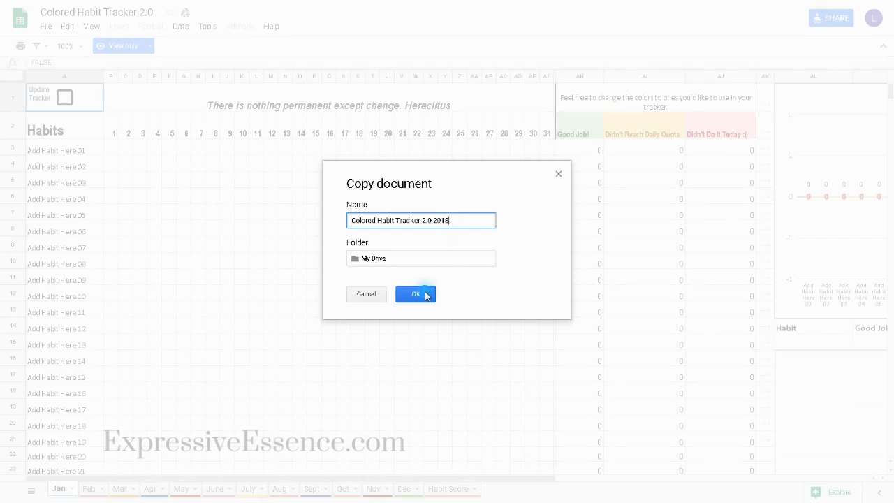
left_click(416, 293)
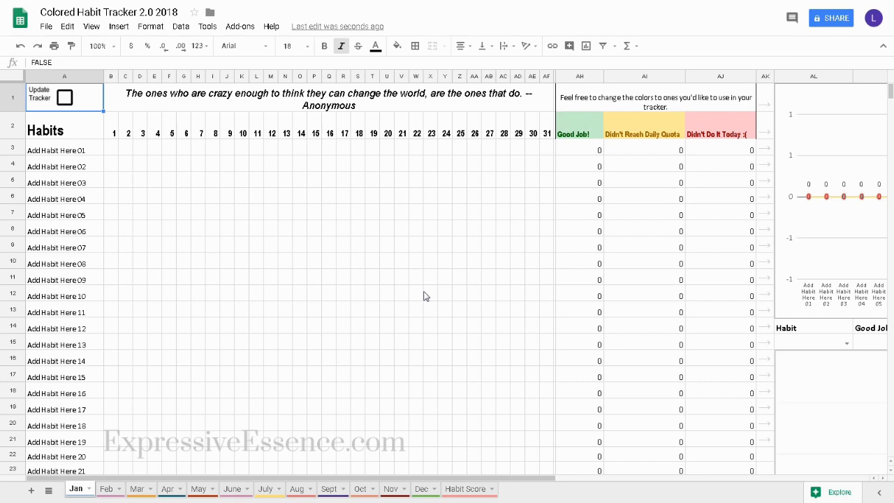
mouse_move(143, 213)
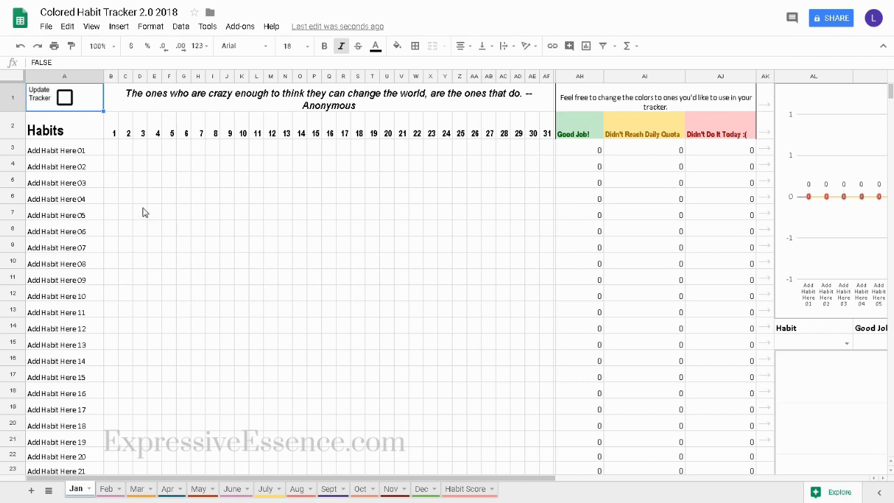
Type 'Exercise' into the first habit cell, A3
left_click(63, 149)
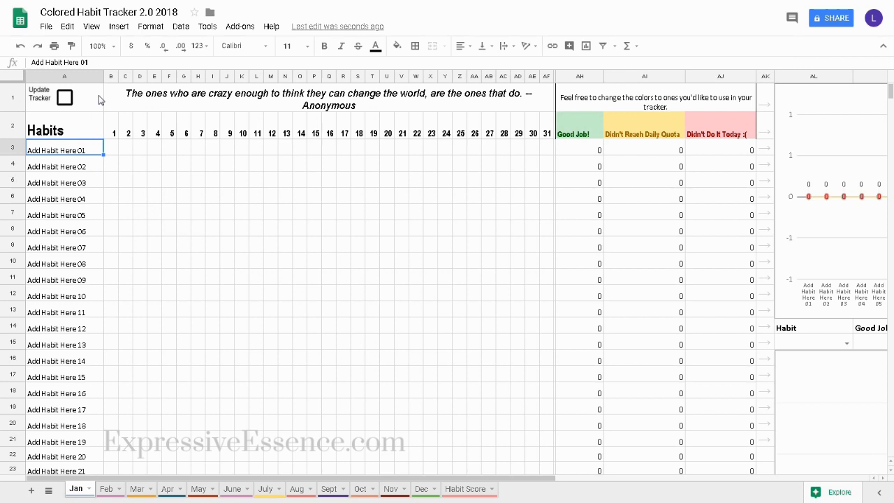
left_click(64, 147)
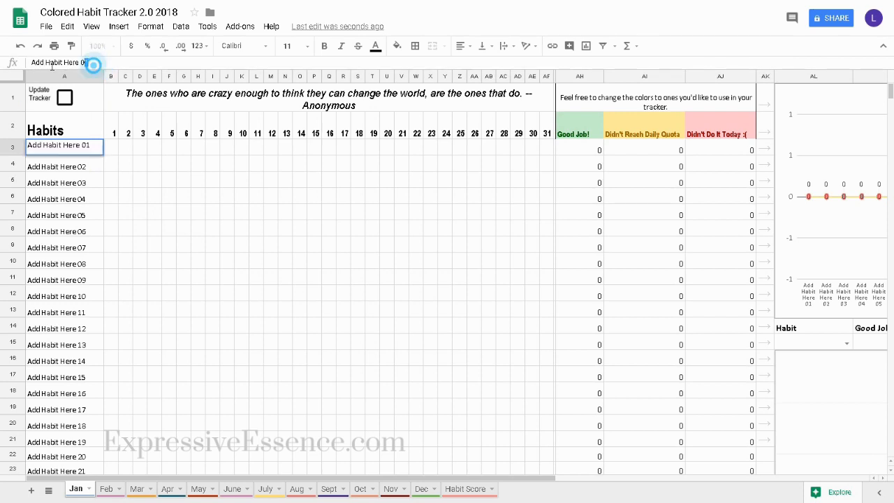
type("Exercise for 1 hour")
left_click(64, 199)
type("Read a Chapter")
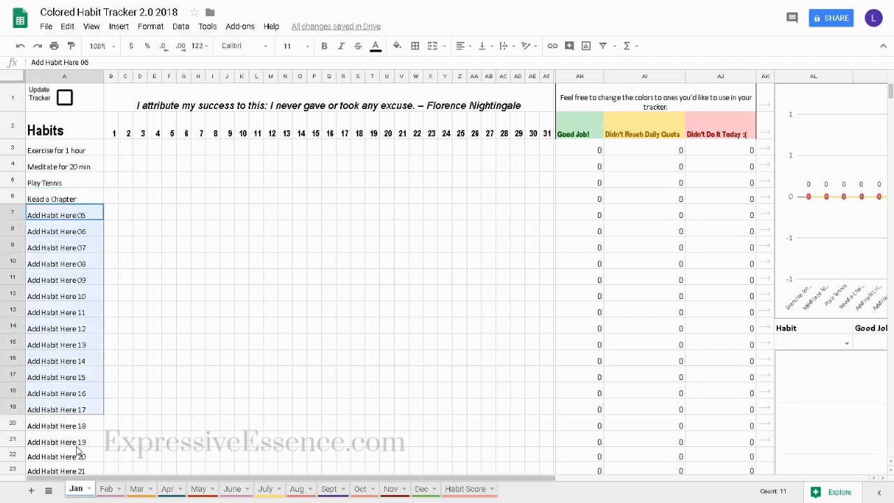
scroll("down", 3)
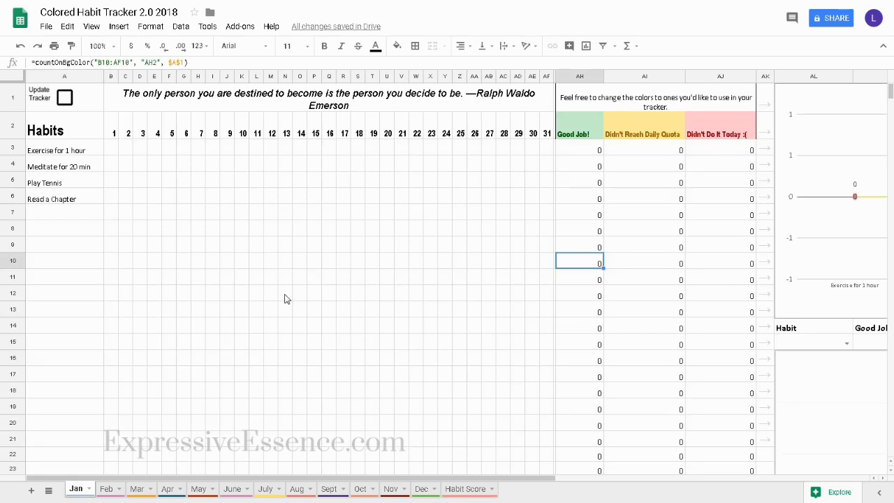
mouse_move(115, 153)
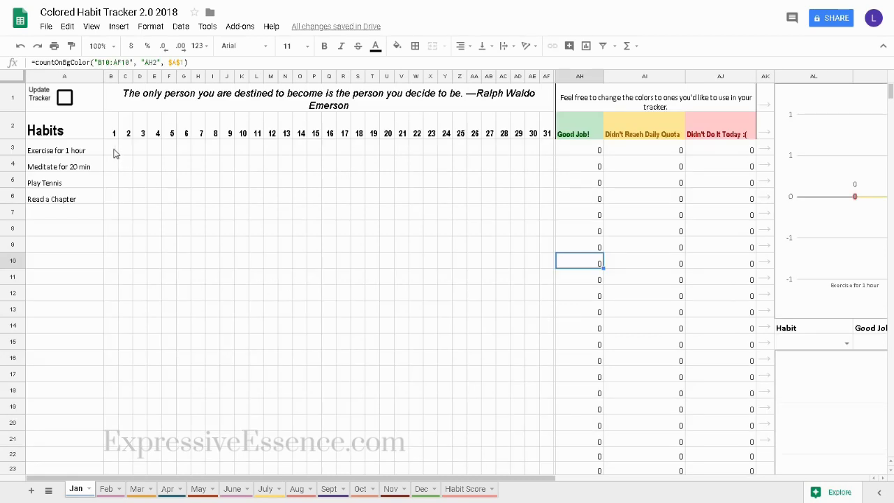
Fill Exercise cells B3, C3 and D3 with green, light red and yellow
left_click(111, 150)
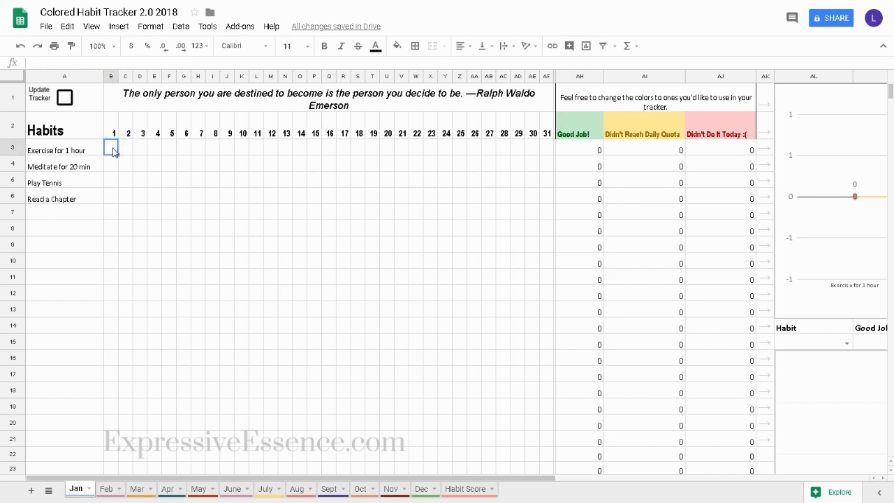
left_click(397, 45)
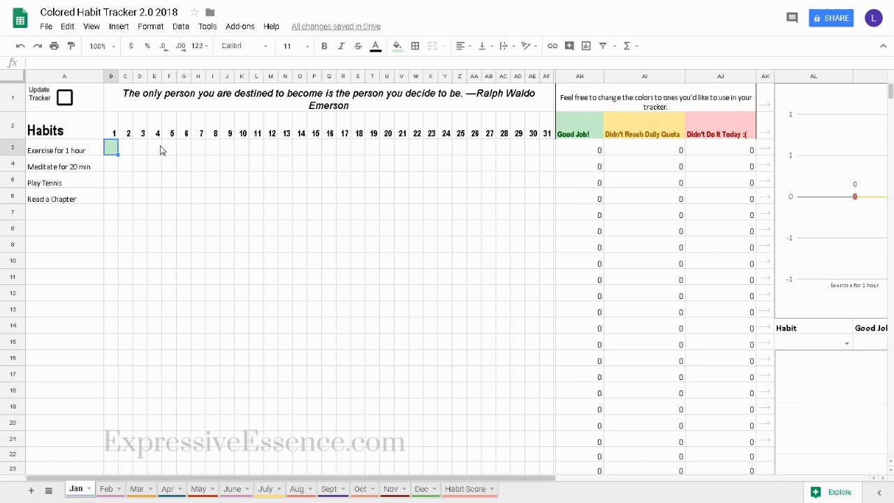
left_click(127, 150)
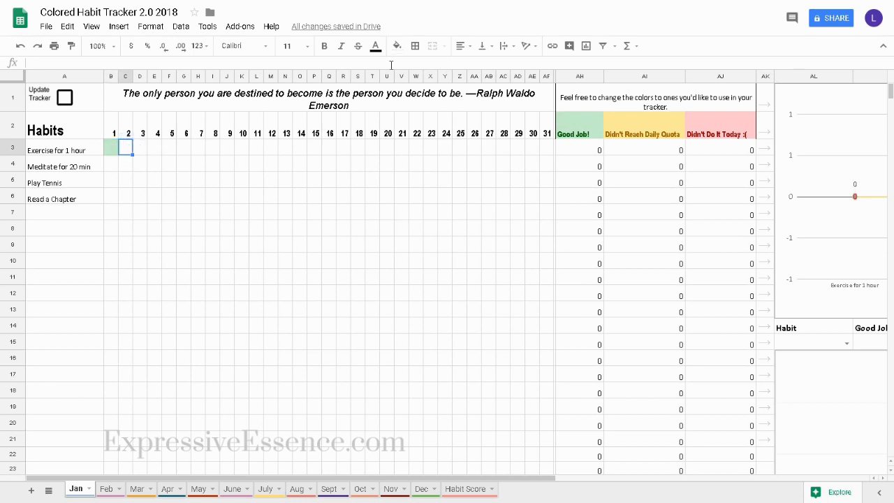
left_click(397, 46)
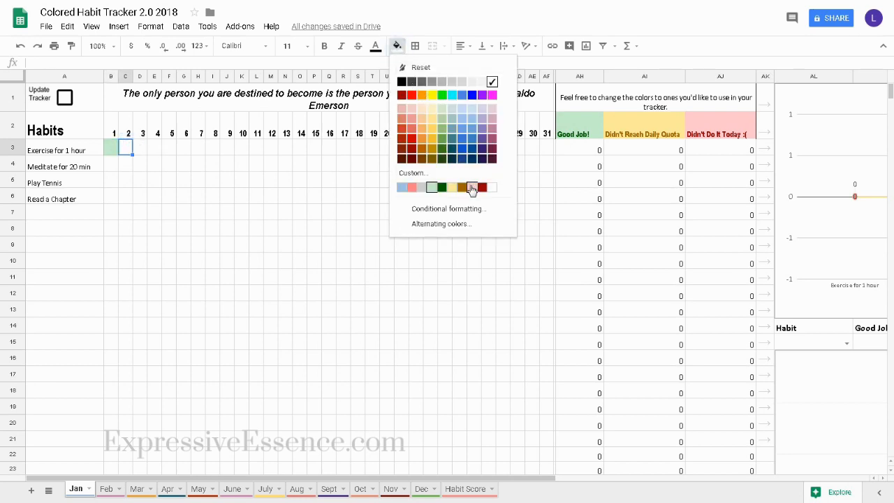
left_click(472, 187)
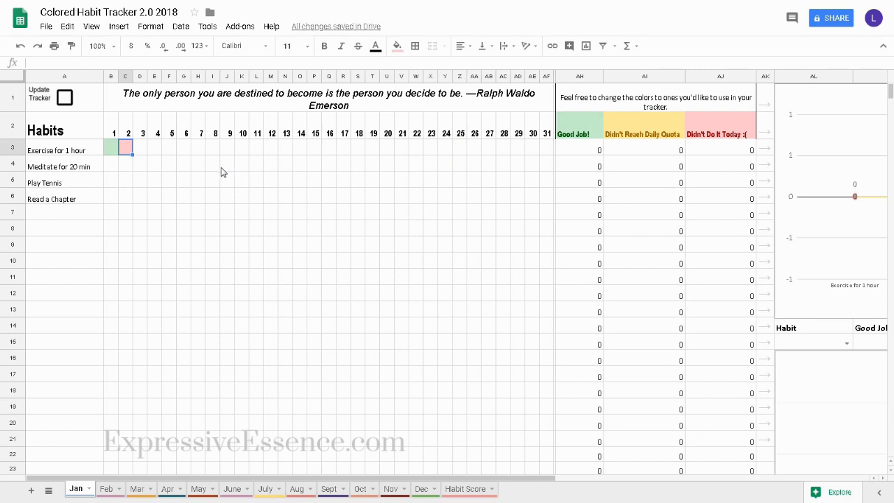
left_click(140, 150)
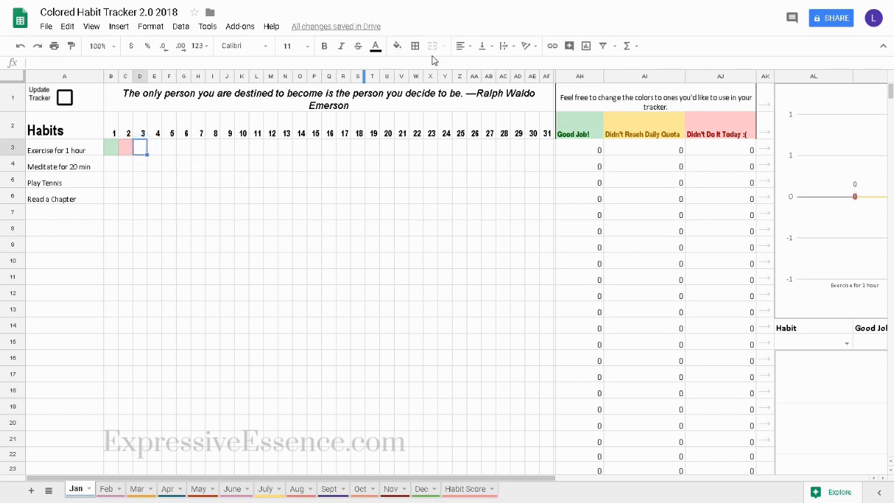
left_click(397, 46)
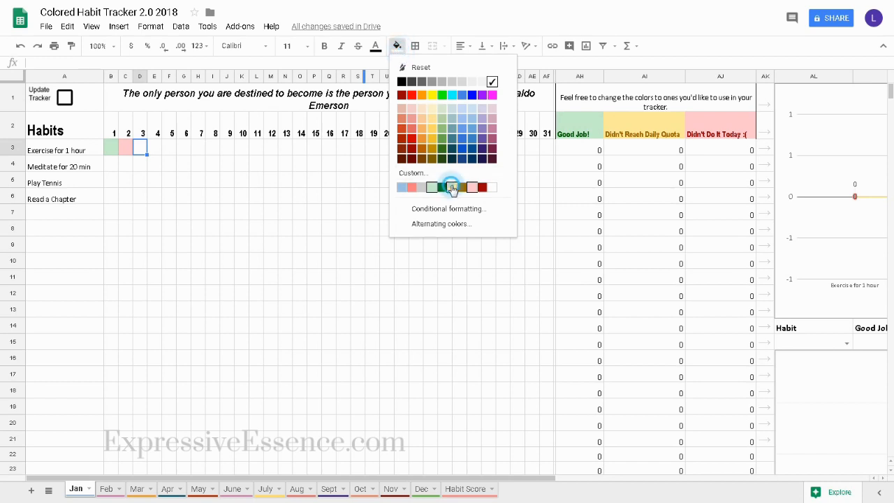
left_click(453, 187)
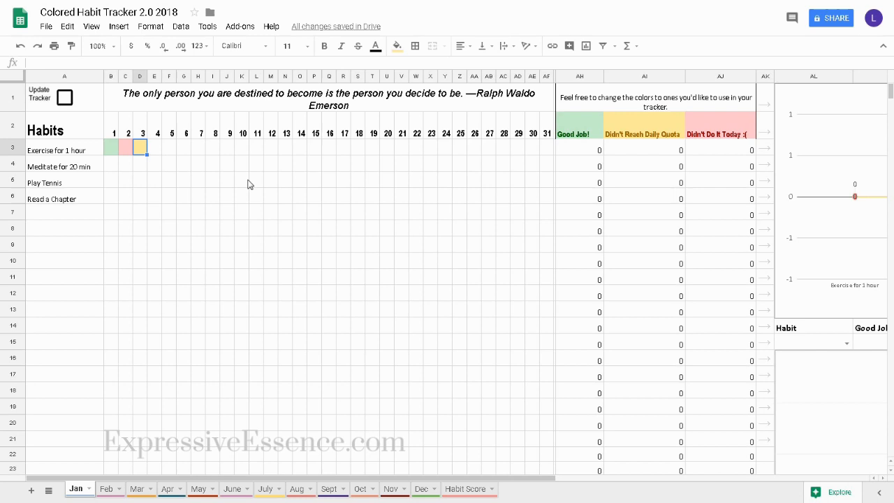
mouse_move(69, 112)
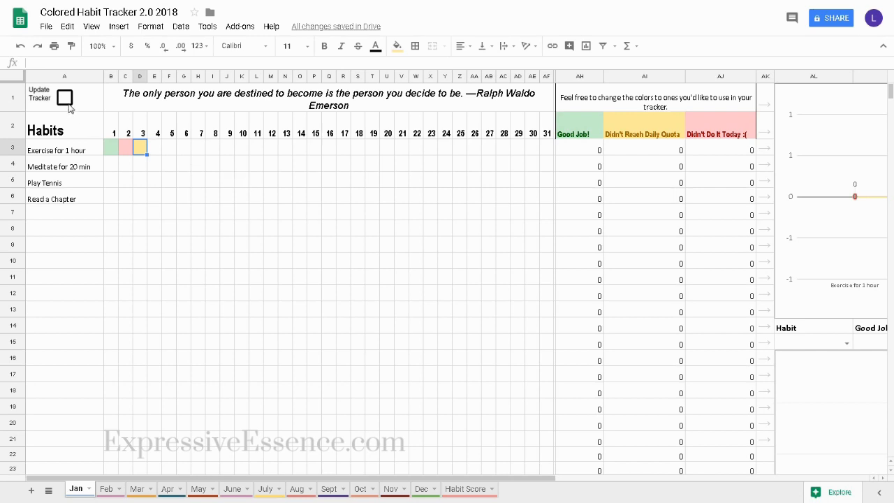
Tick the Update Tracker cell to refresh Exercise counts and the chart
left_click(64, 96)
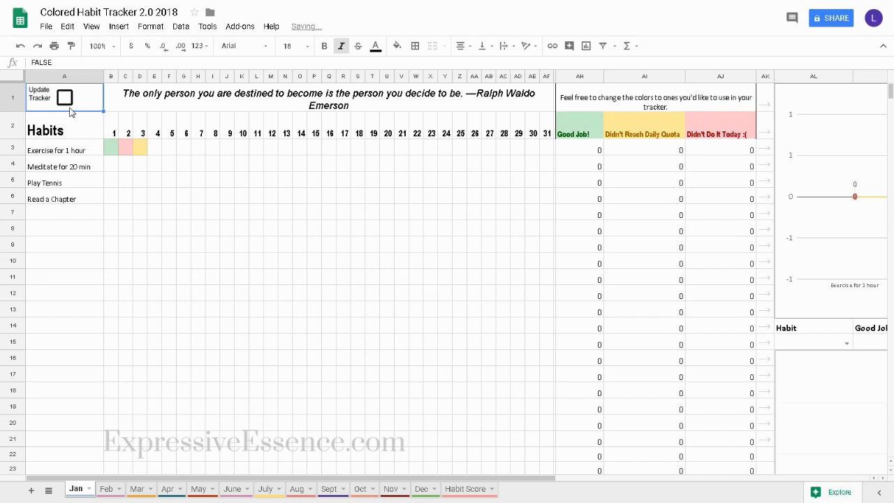
left_click(64, 97)
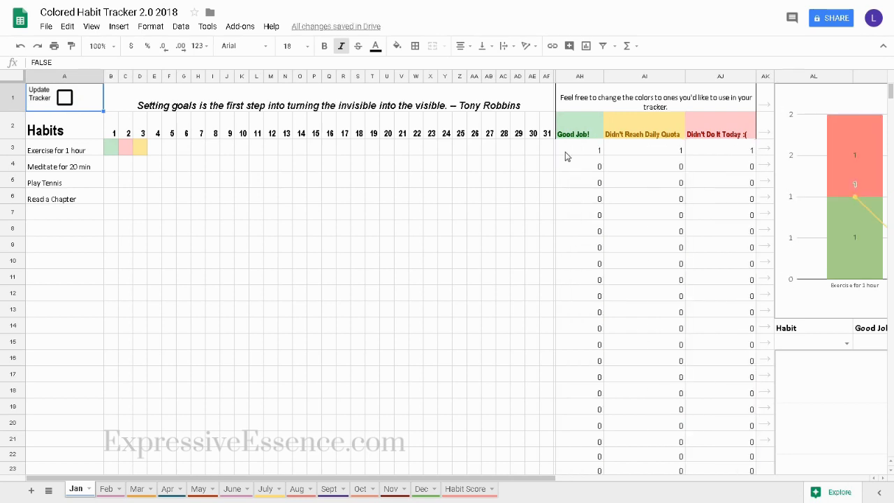
mouse_move(631, 159)
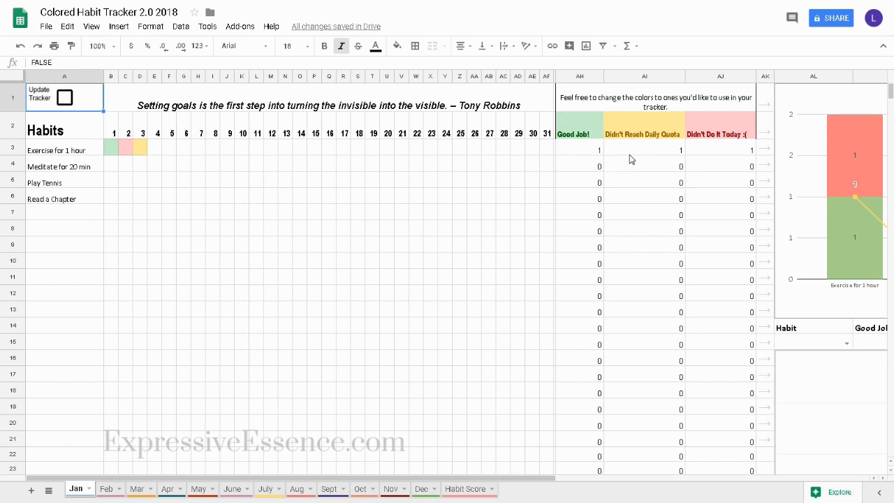
mouse_move(672, 159)
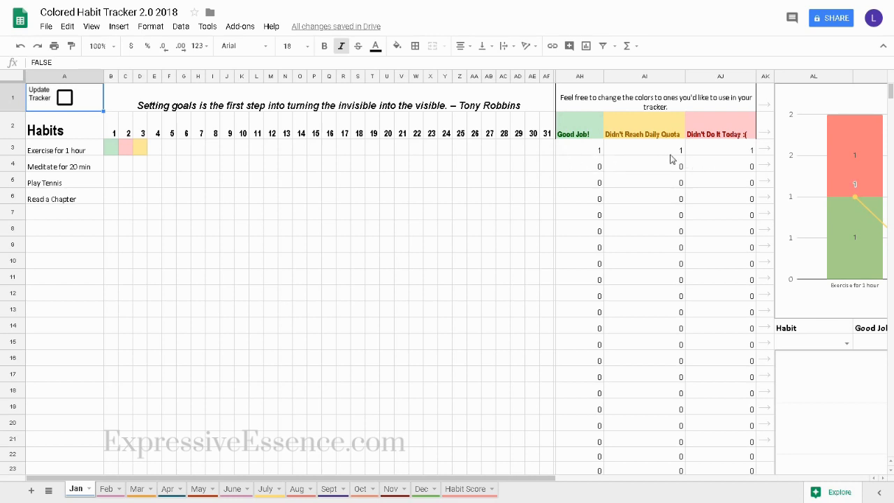
mouse_move(702, 154)
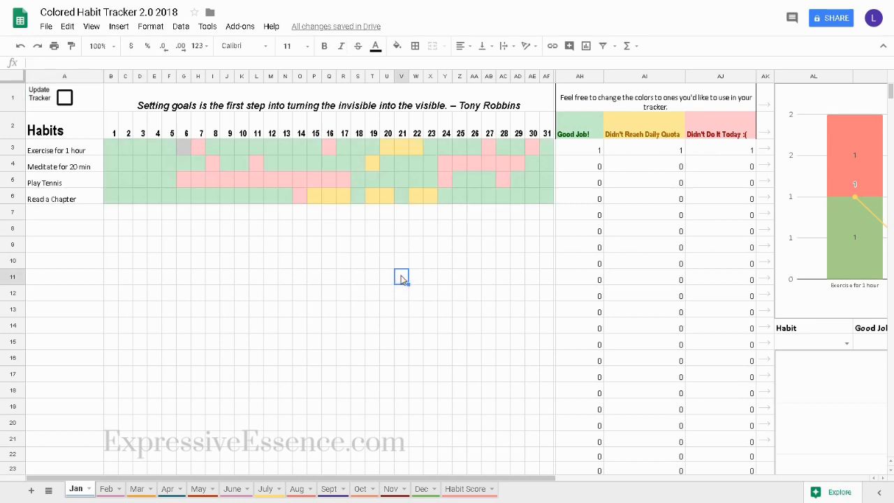
Tick Update Tracker in A1 and scroll right to the January Habit Score chart
left_click(64, 96)
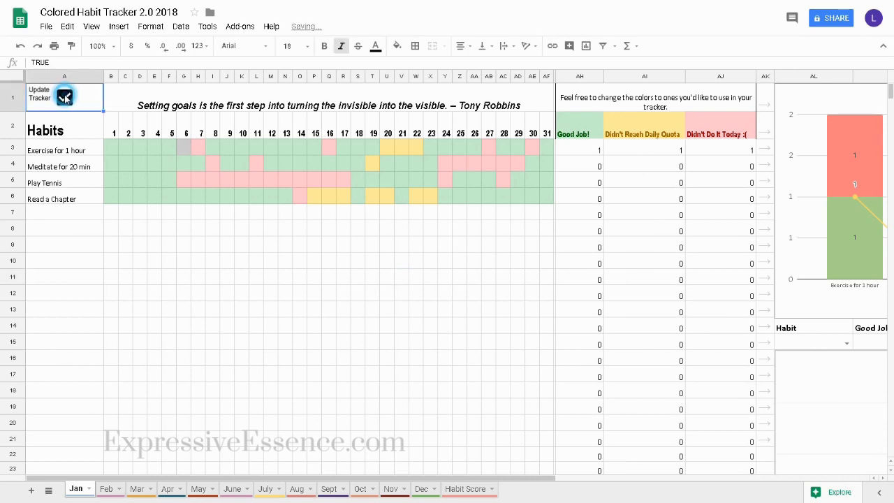
left_click(64, 98)
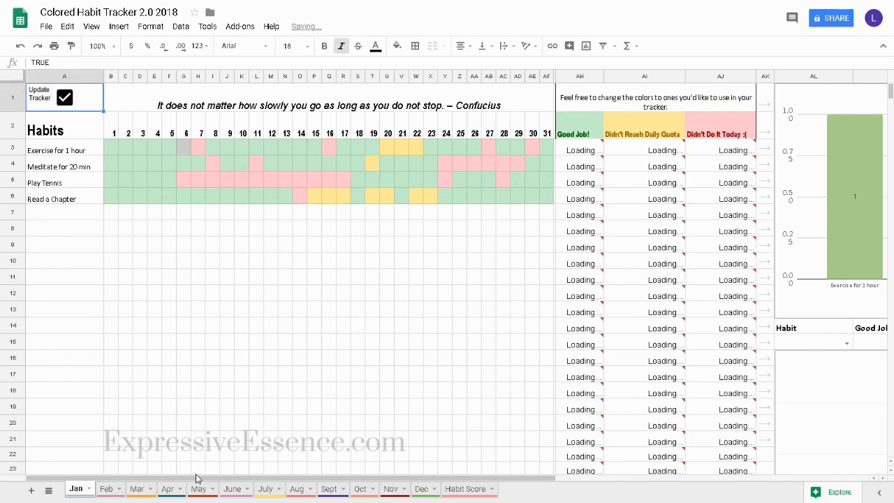
scroll("right", 3)
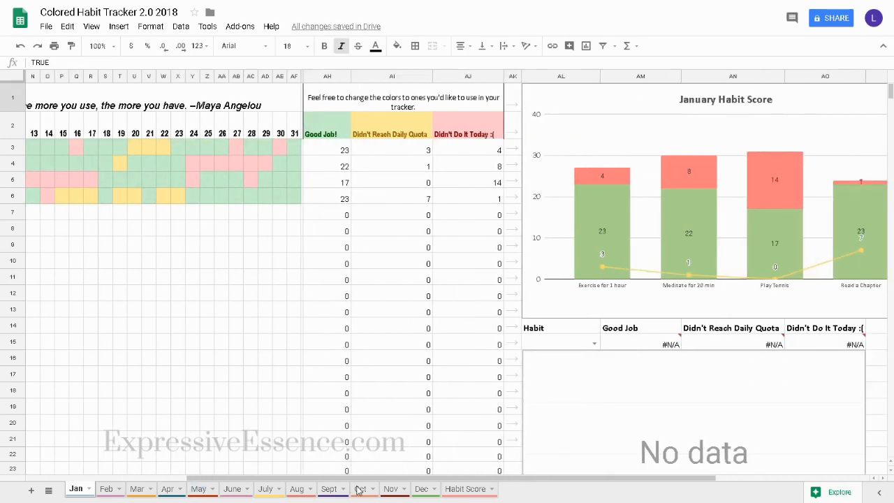
scroll("right", 3)
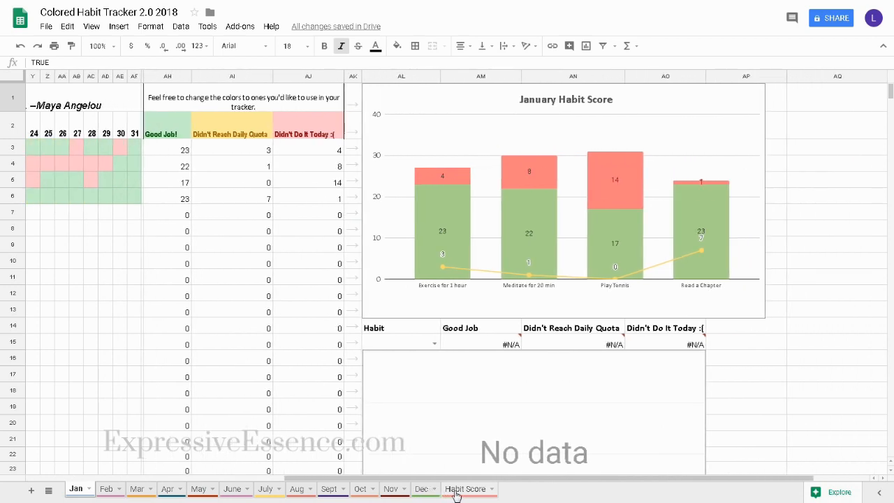
mouse_move(580, 303)
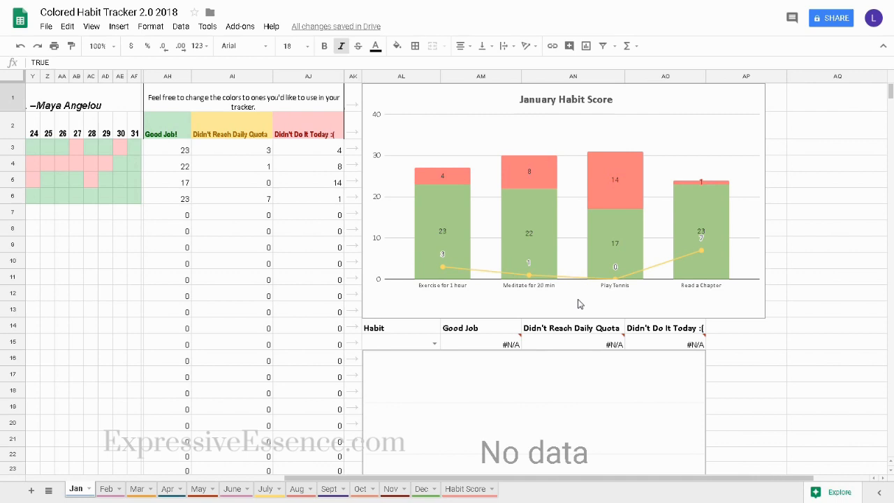
mouse_move(440, 243)
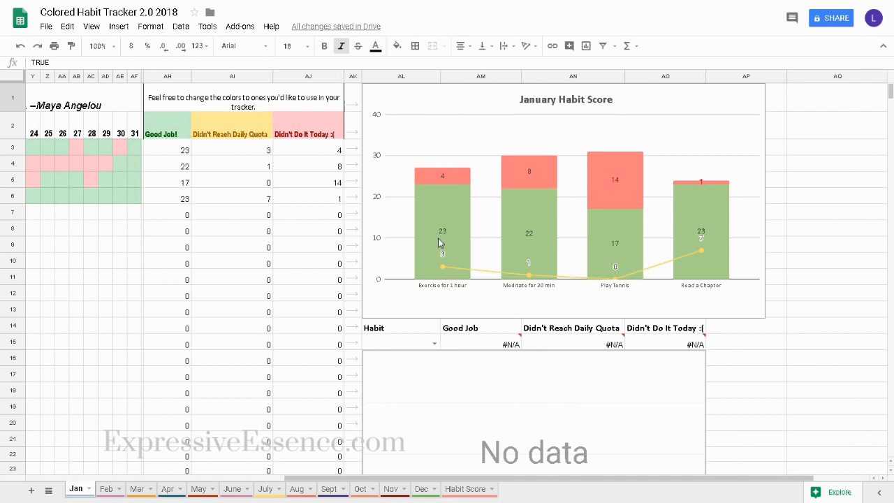
mouse_move(448, 180)
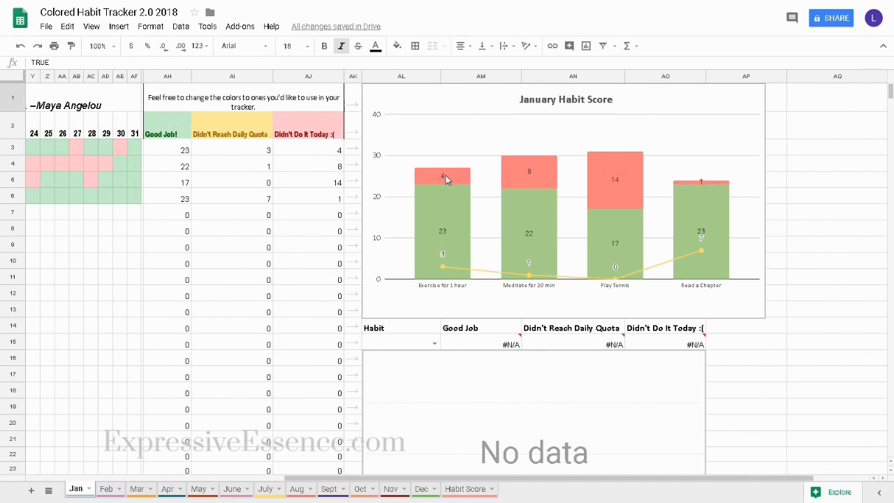
mouse_move(446, 276)
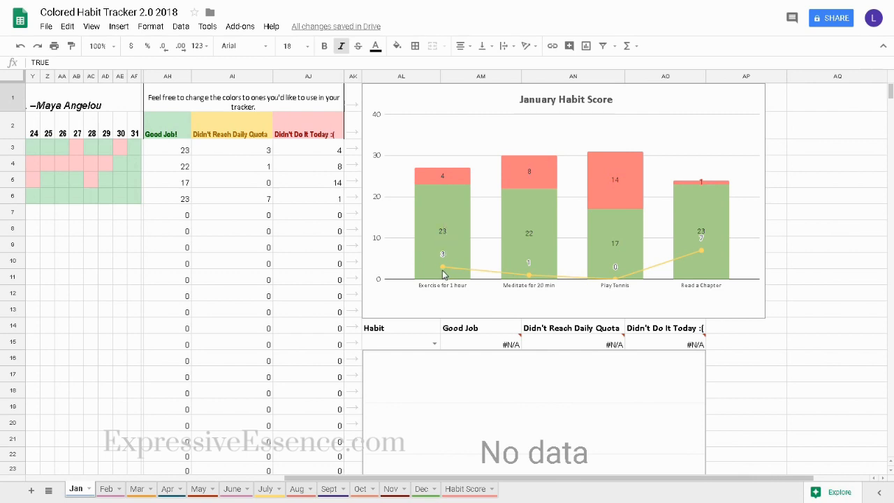
mouse_move(613, 253)
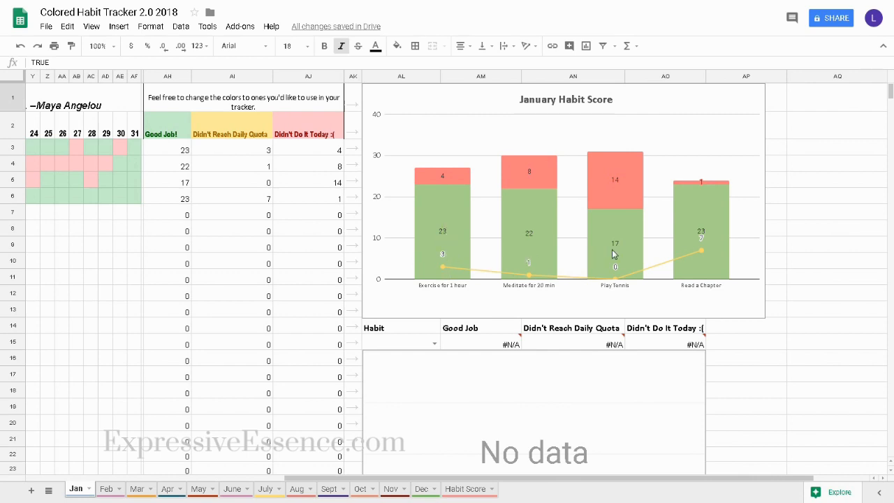
mouse_move(703, 268)
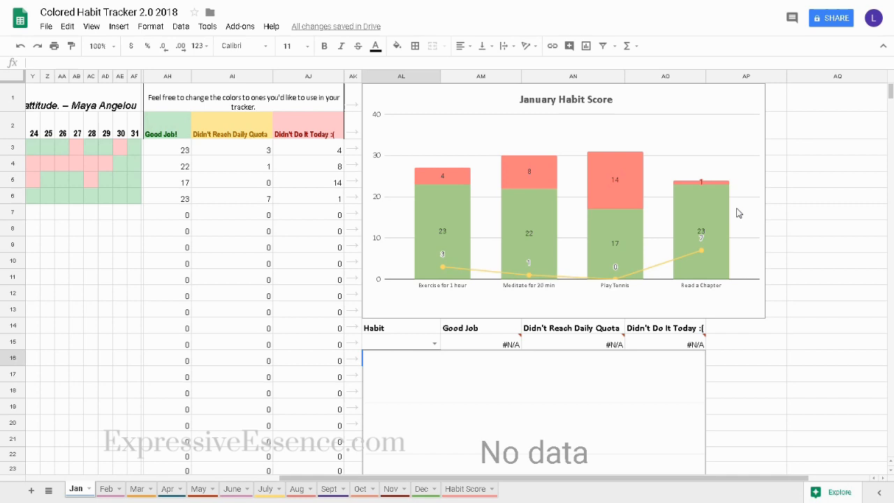
Pick Meditate for 20 min in the Habit dropdown and view its bar chart
left_click(434, 341)
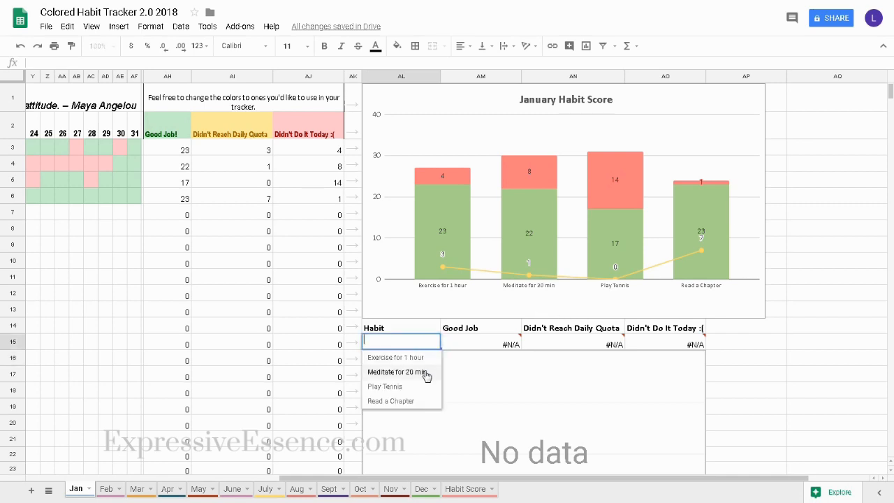
left_click(397, 372)
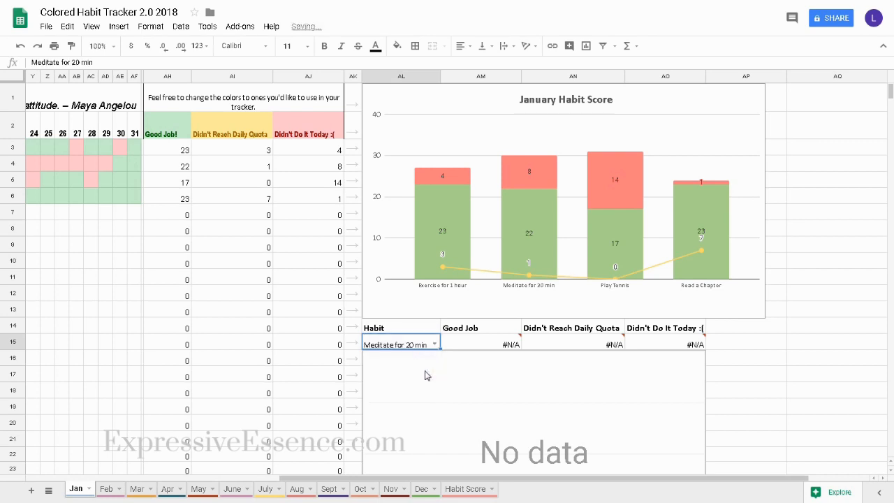
scroll("down", 3)
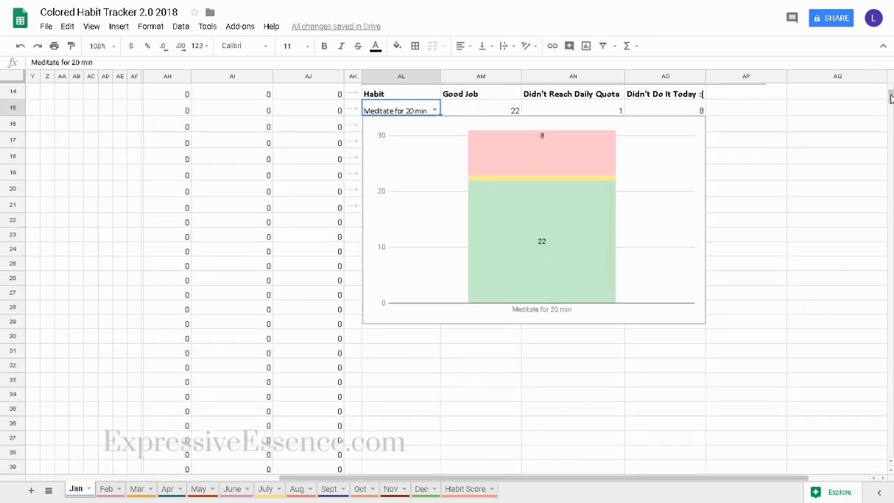
mouse_move(592, 239)
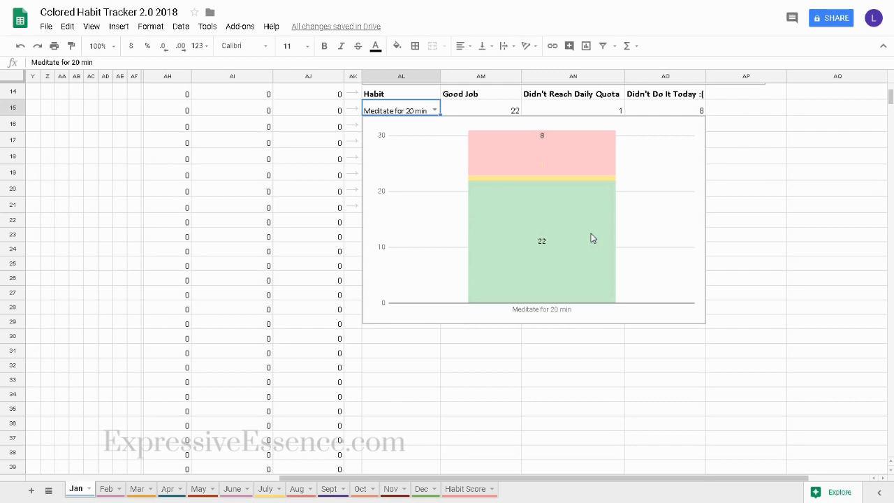
left_click(466, 488)
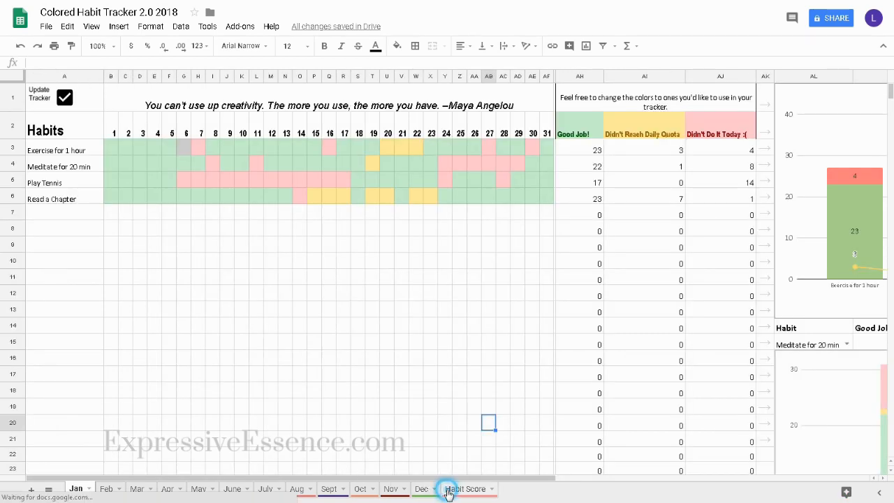
Switch to the Habit Score sheet and set the zoom to 50%
left_click(465, 488)
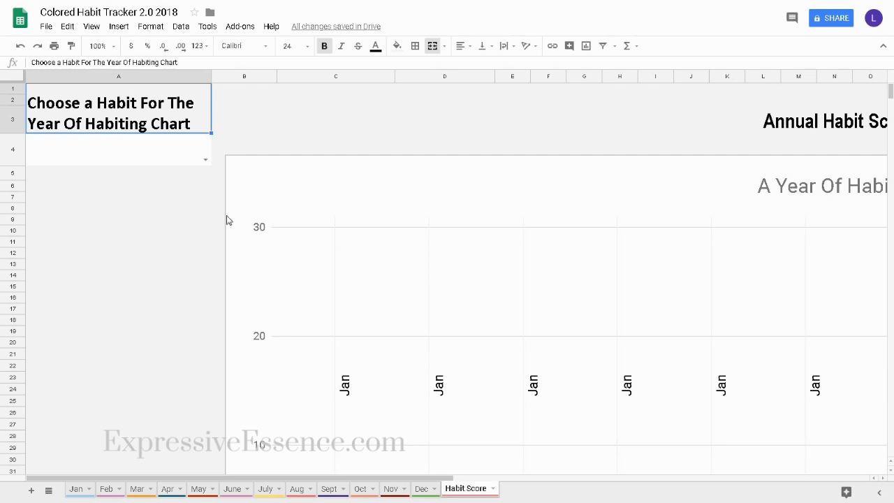
left_click(97, 45)
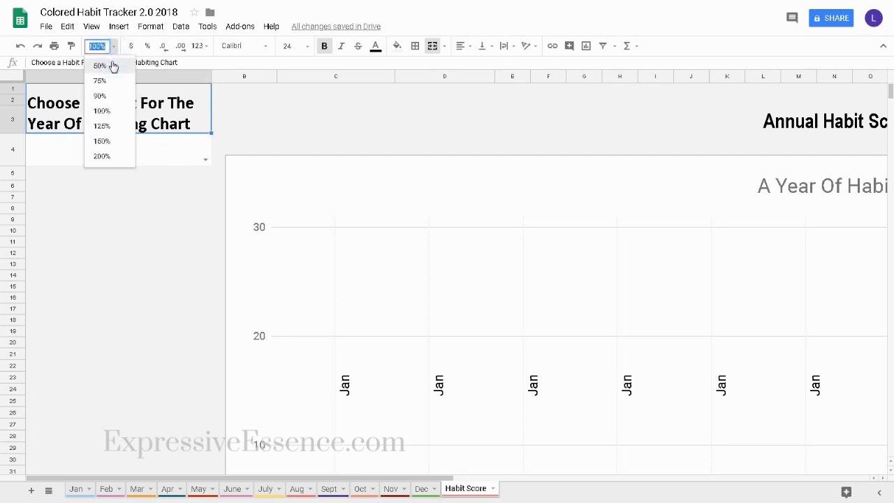
left_click(100, 65)
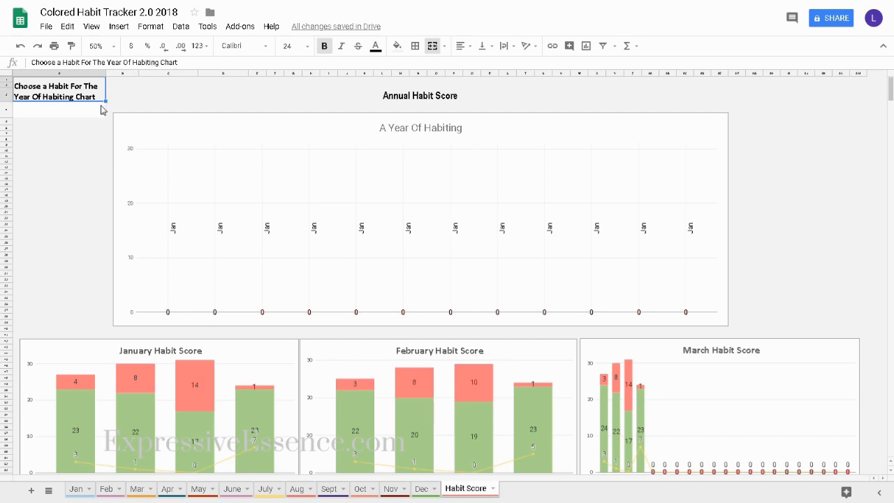
Show Play Tennis in the Year Of Habiting chart, checking March and returning to Habit Score
left_click(101, 112)
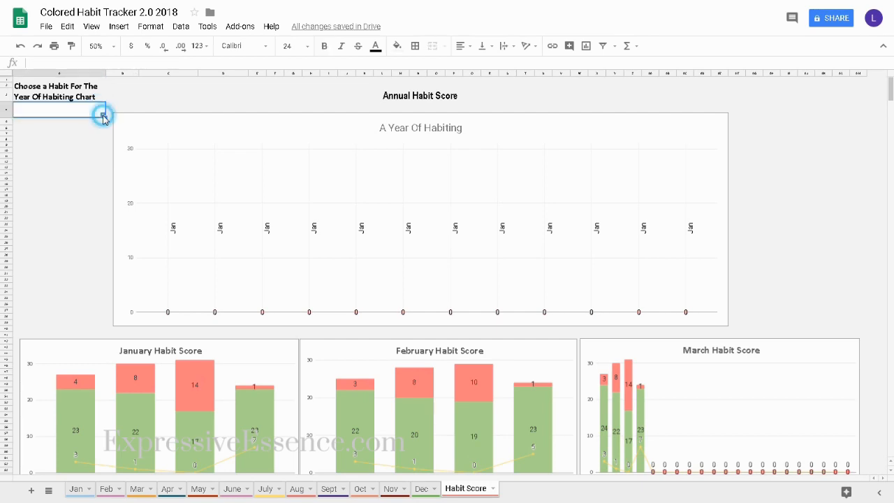
left_click(102, 115)
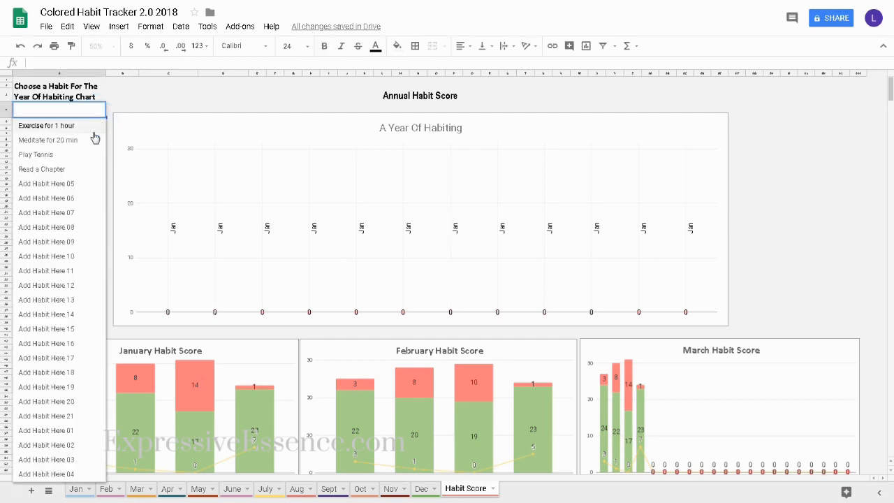
left_click(36, 154)
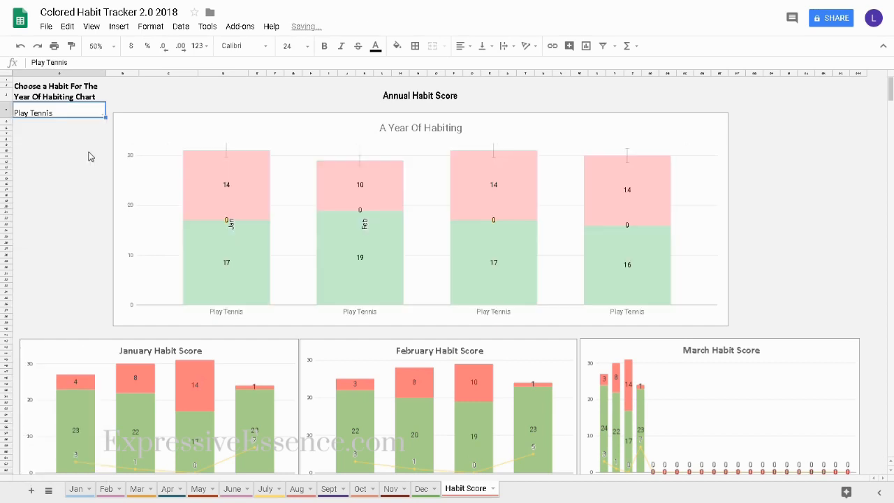
mouse_move(68, 327)
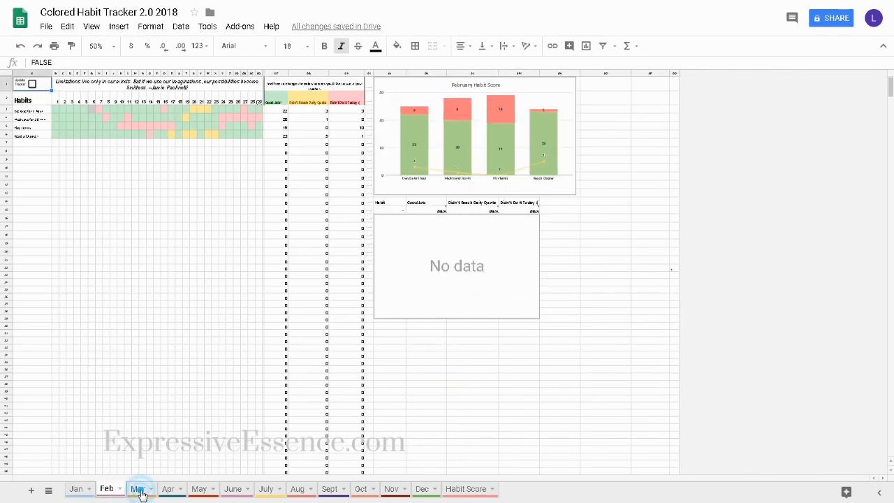
left_click(168, 489)
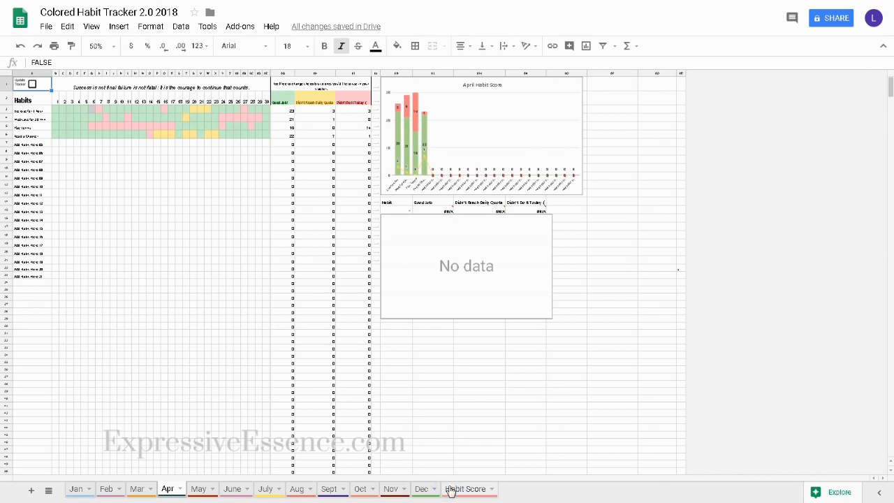
left_click(467, 488)
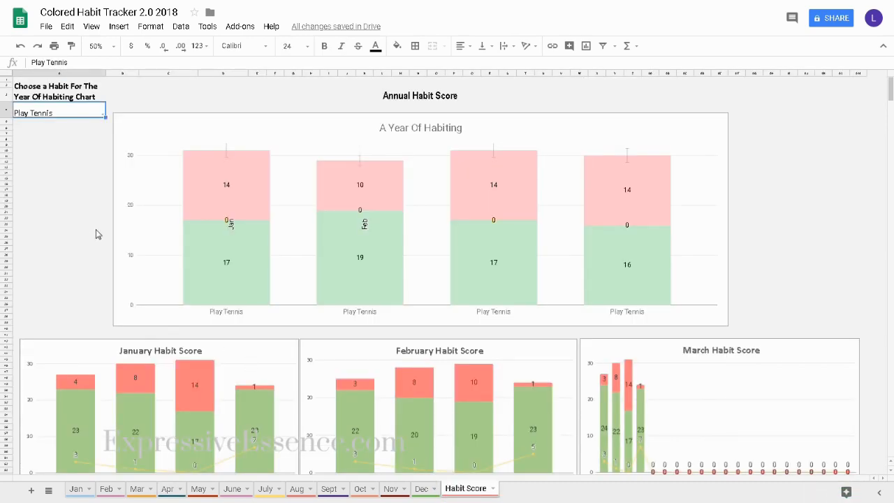
mouse_move(422, 251)
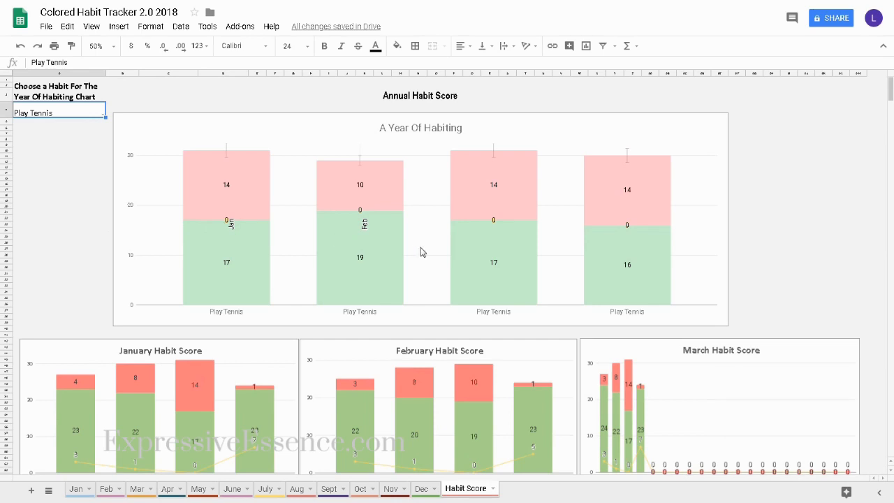
mouse_move(631, 260)
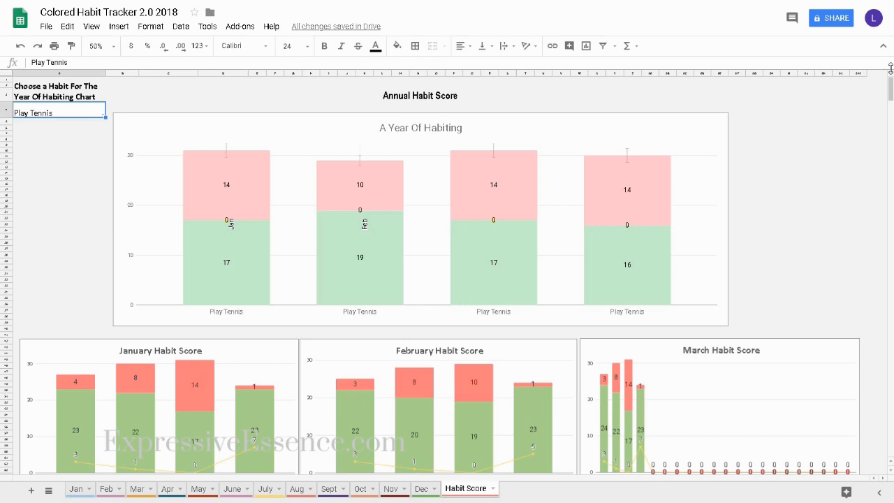
Scroll down through the monthly habit score charts, then go back to Jan
scroll("down", 3)
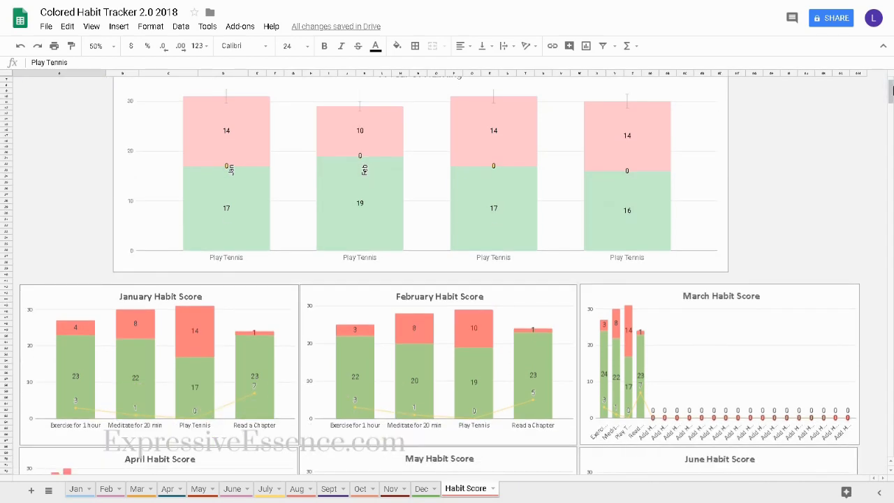
scroll("down", 3)
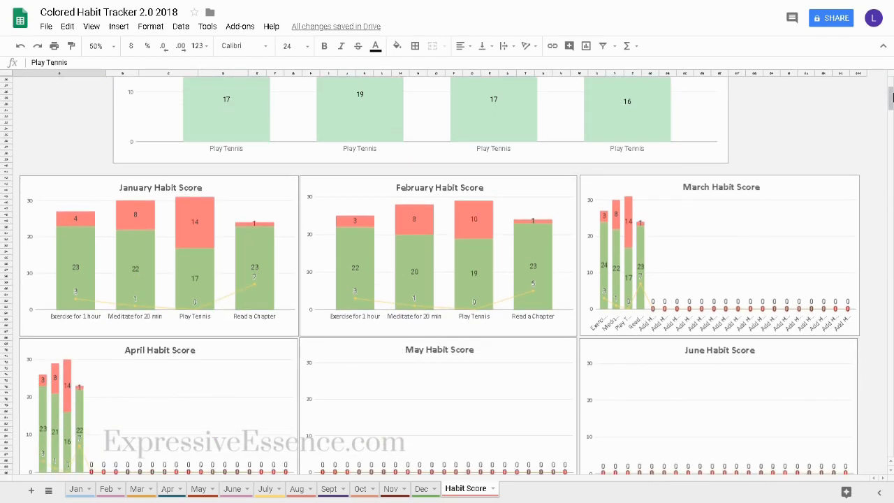
scroll("down", 3)
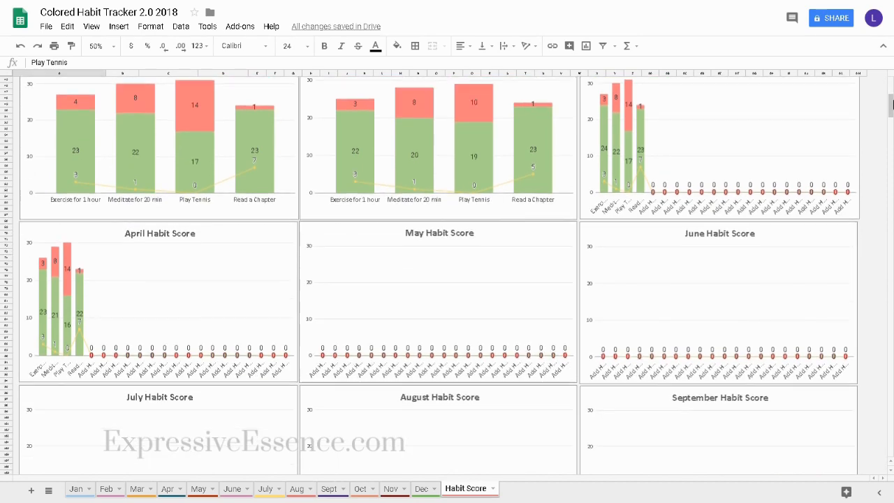
scroll("down", 3)
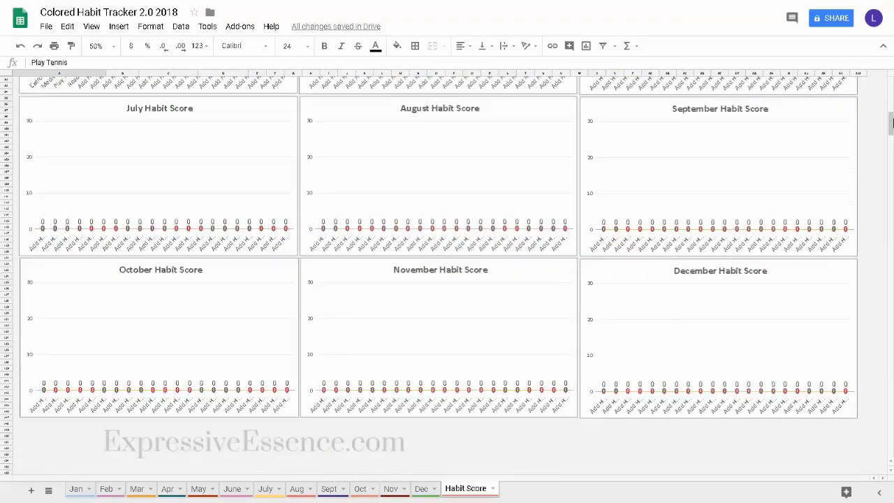
left_click(75, 488)
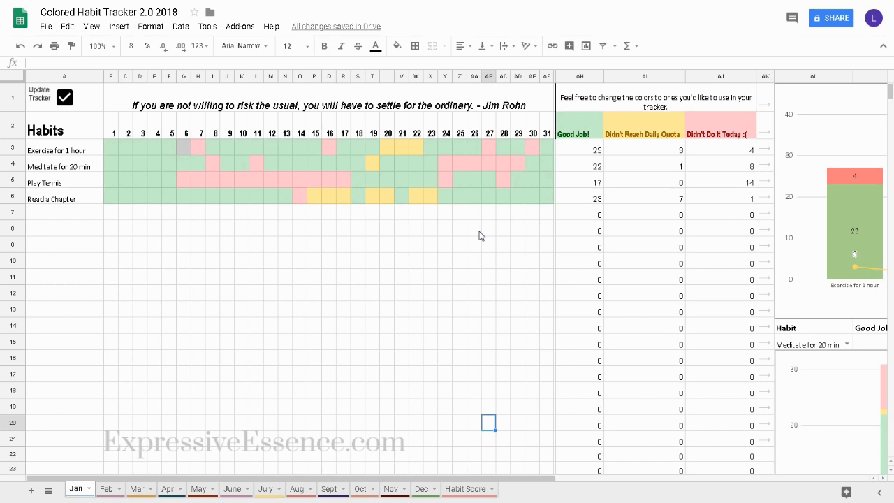
Fill the Good Job! key AH2 and Exercise's good days dark maroon
left_click(580, 133)
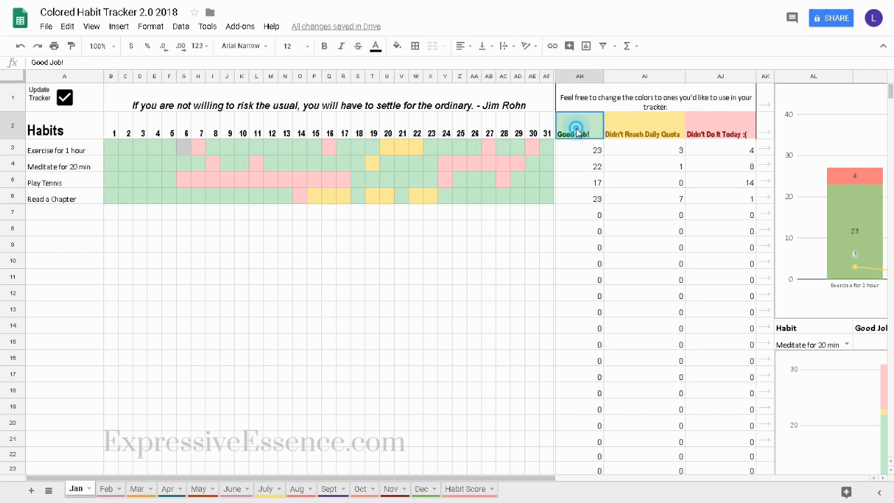
left_click(579, 130)
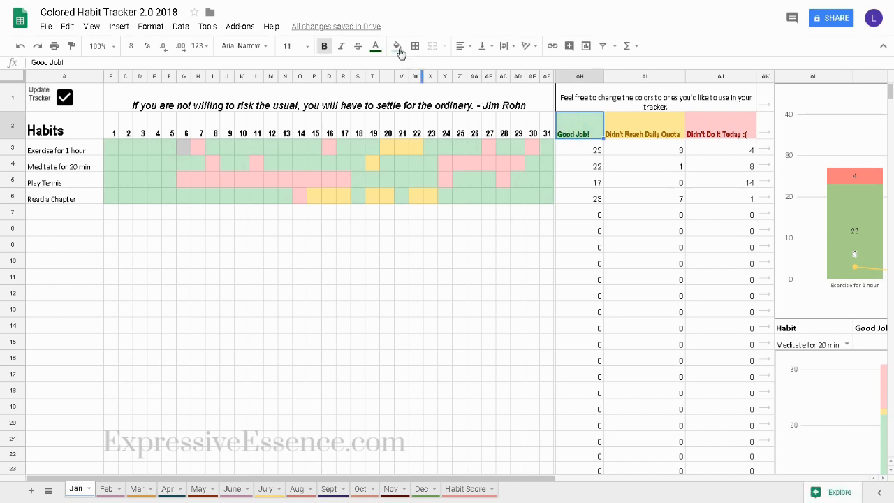
left_click(397, 46)
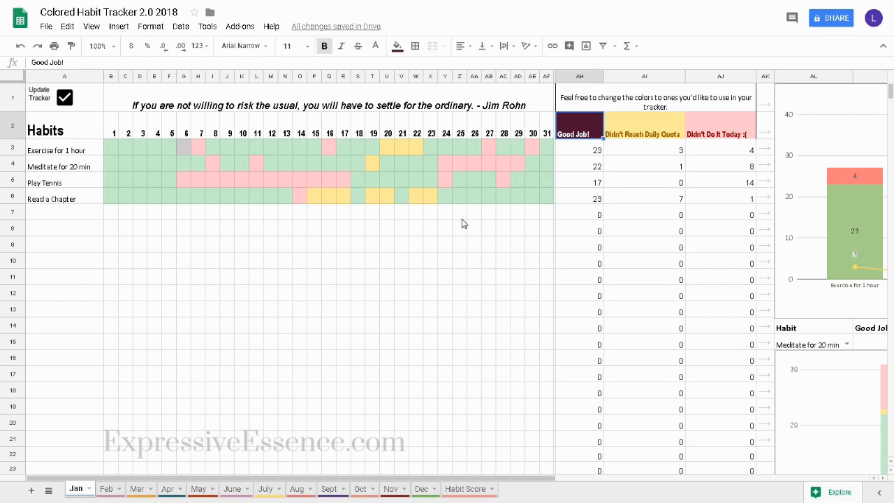
mouse_move(130, 154)
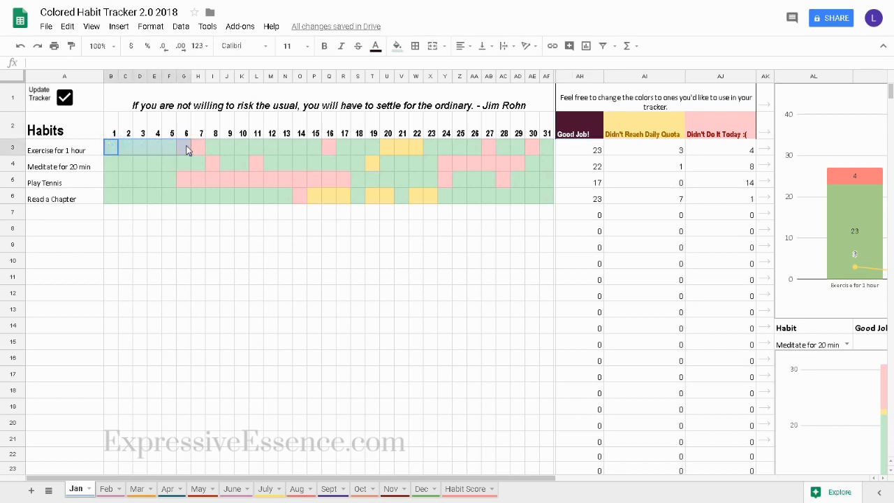
left_click(397, 46)
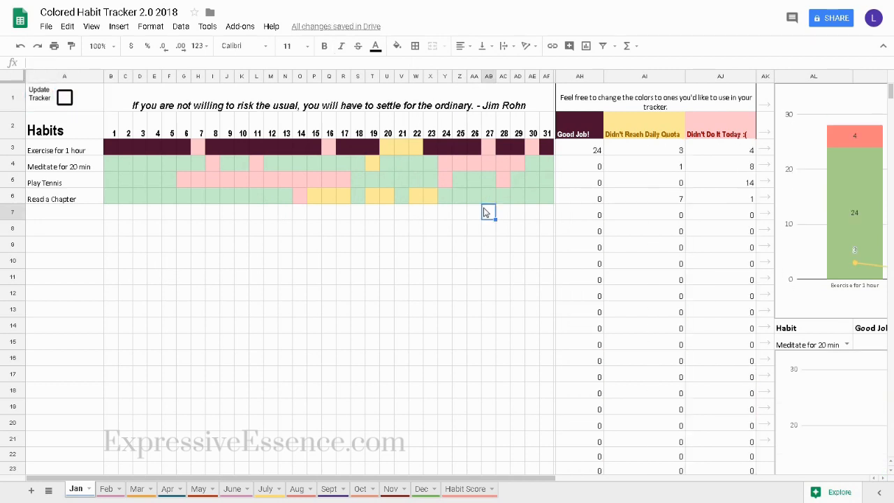
left_click(643, 133)
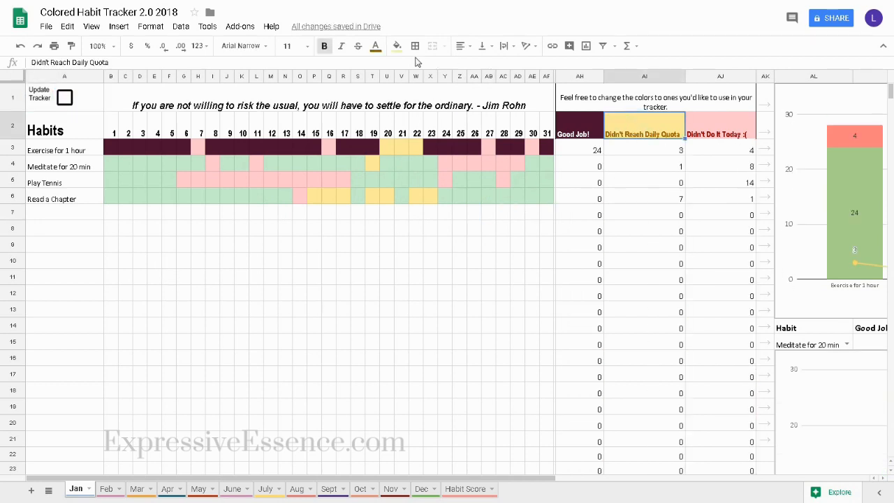
Undo the maroon fill so the Good Job! key and Exercise days return to light green
left_click(445, 277)
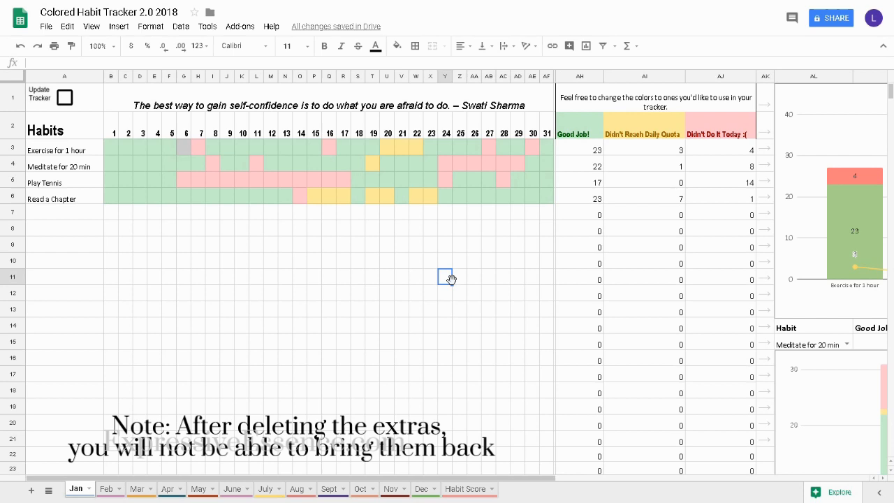
mouse_move(569, 468)
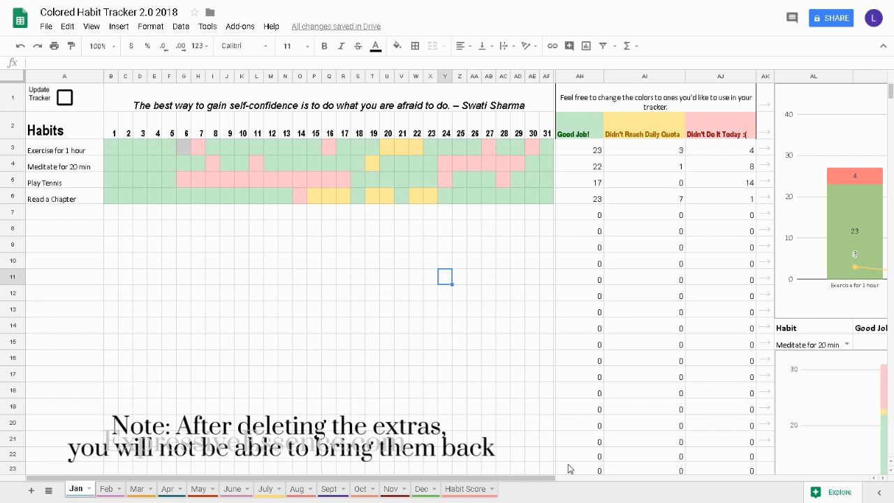
Delete the count formulas in AH21:AJ52 on the Jan sheet
left_click(580, 438)
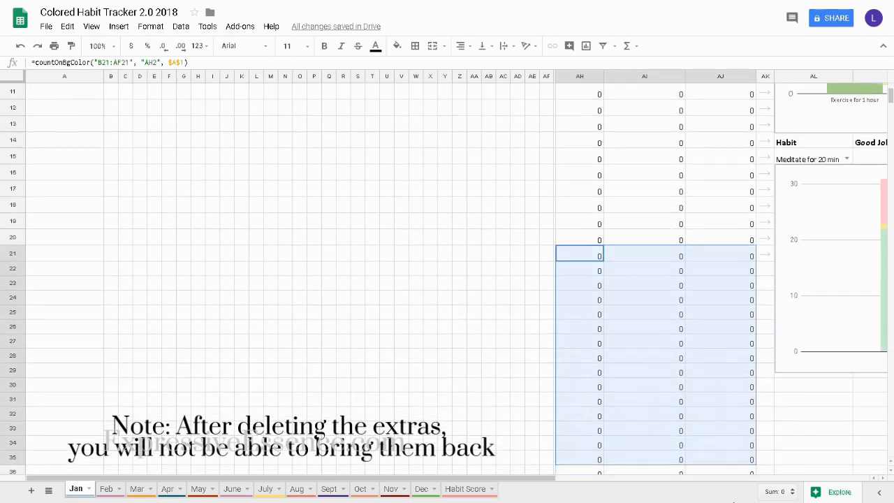
scroll("down", 3)
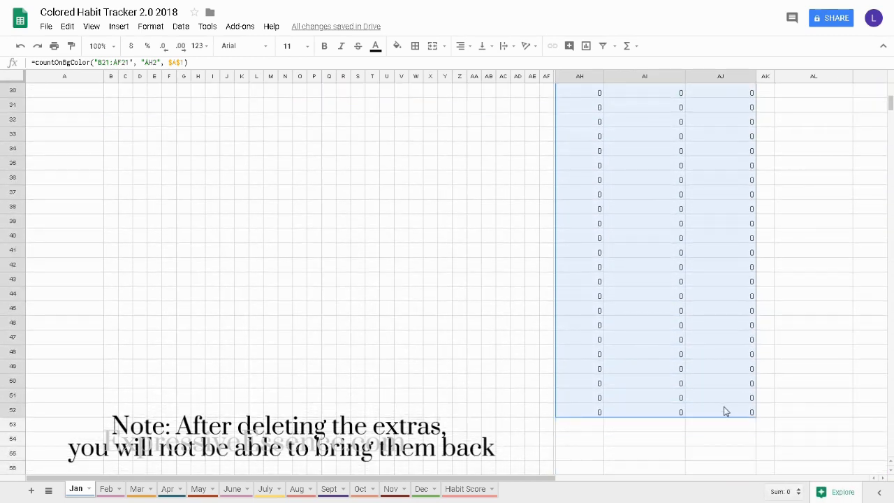
key("Delete")
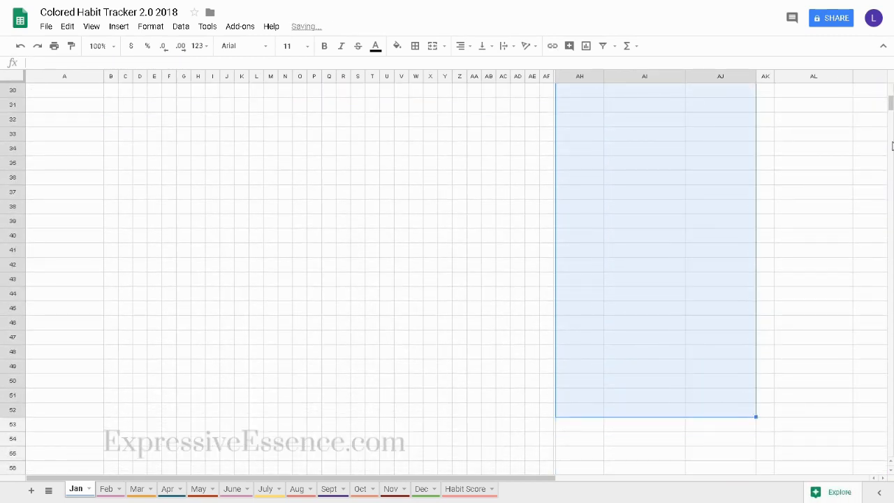
scroll("up", 3)
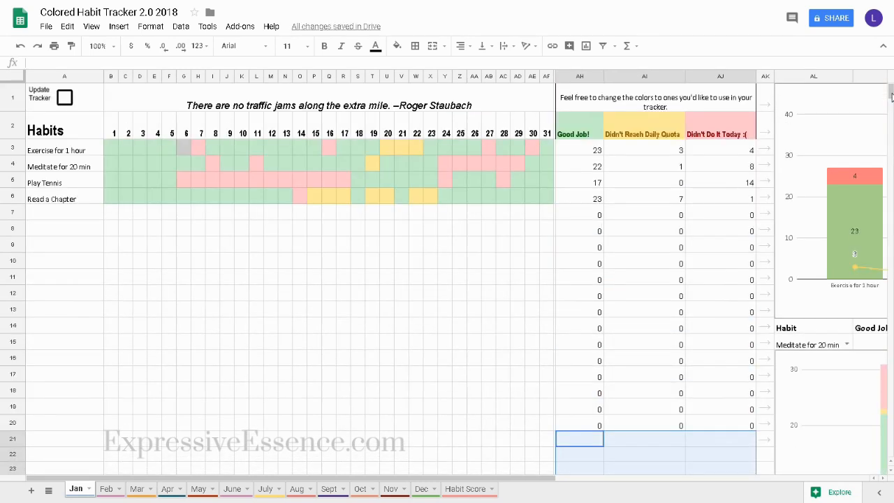
mouse_move(509, 344)
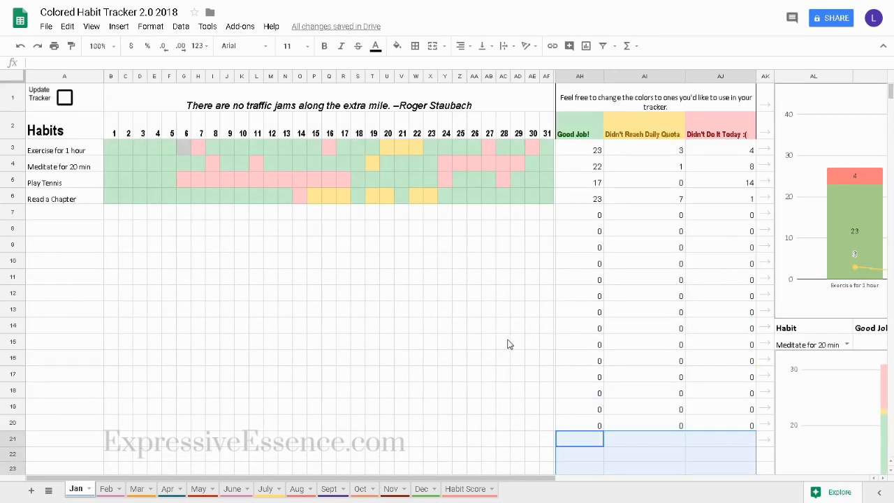